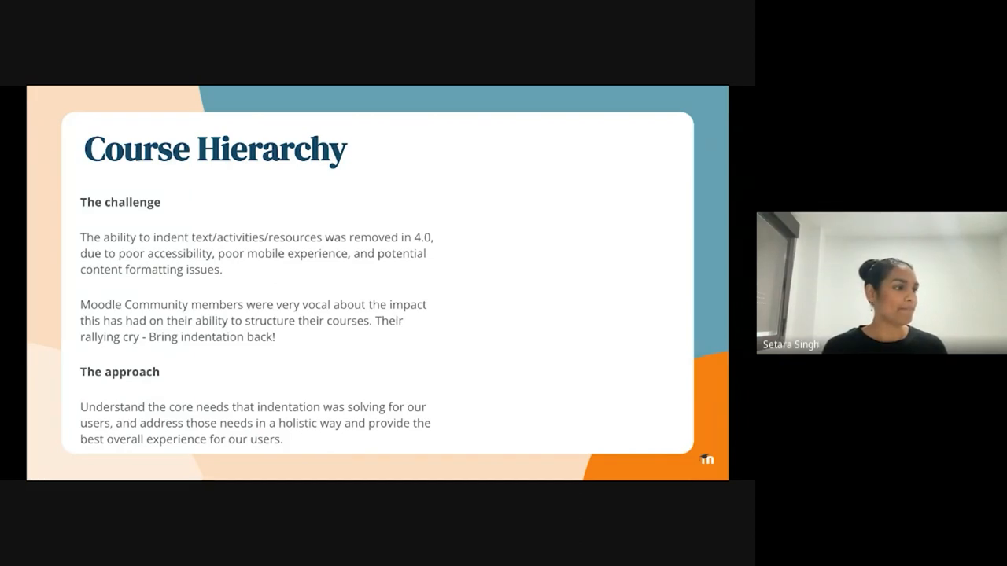
# - Advance the shared slides from Course Hierarchy to the Process slide with the Product Heartbeat diagram
pyautogui.press('Right')
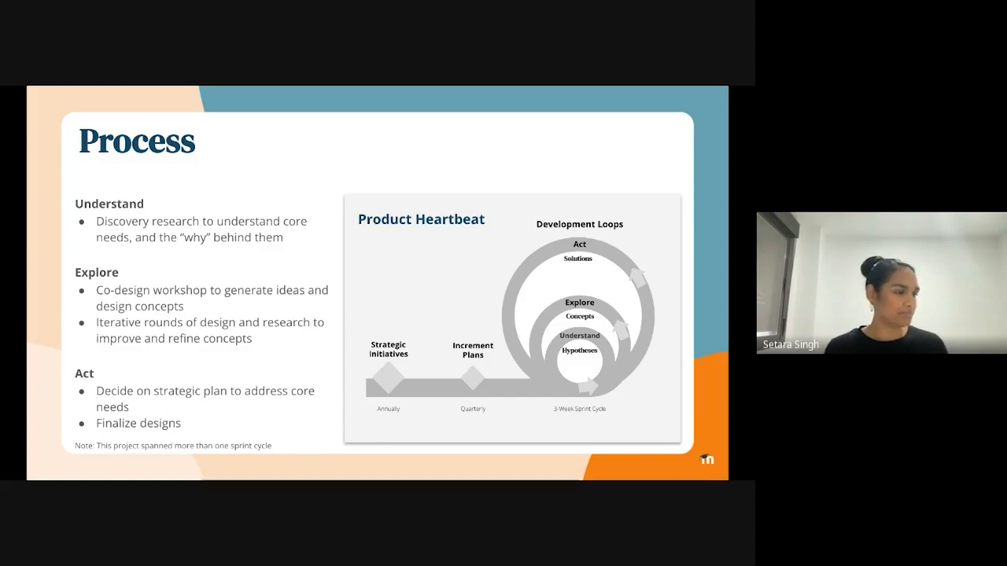
pyautogui.press('Right')
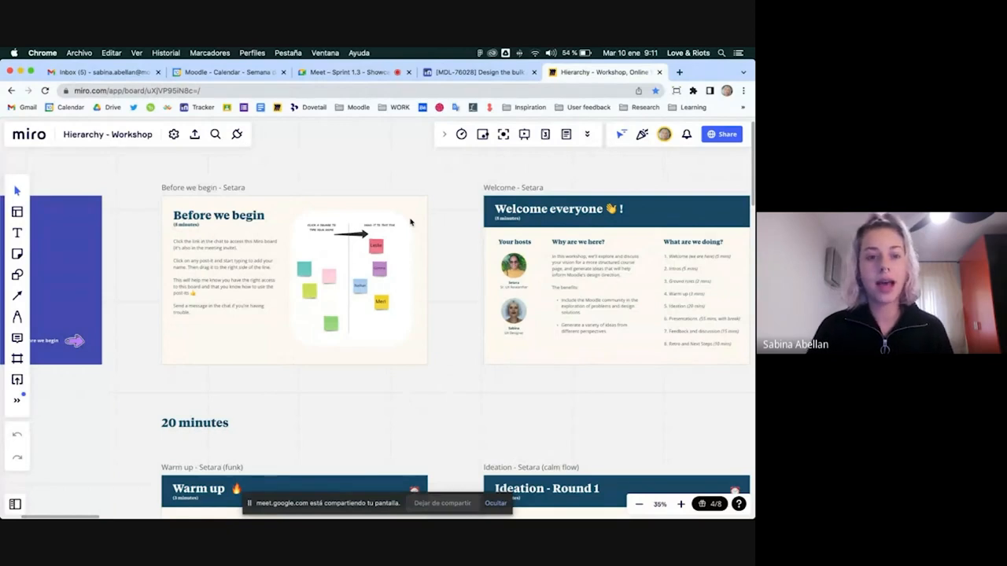
pyautogui.moveTo(417, 222)
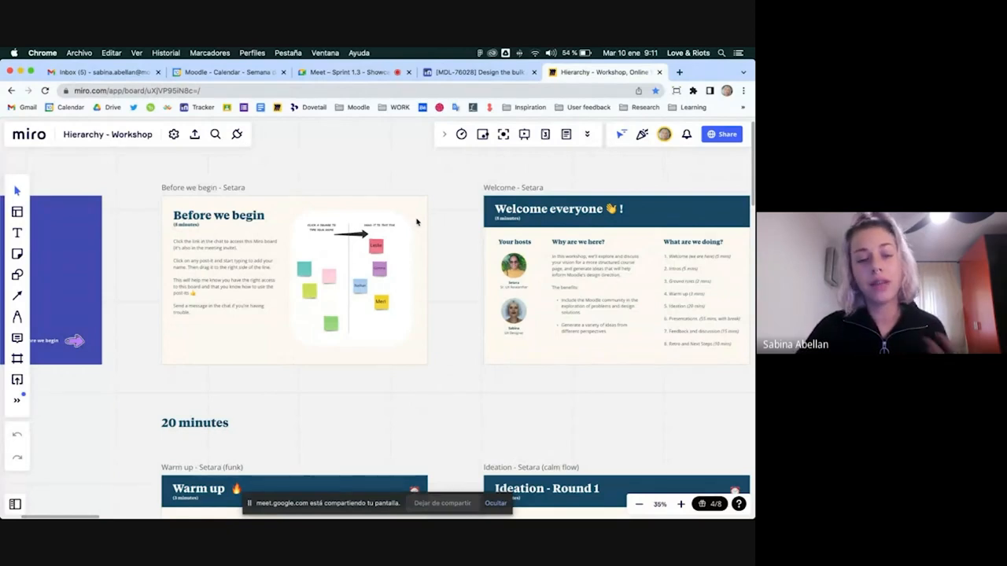
pyautogui.moveTo(450, 231)
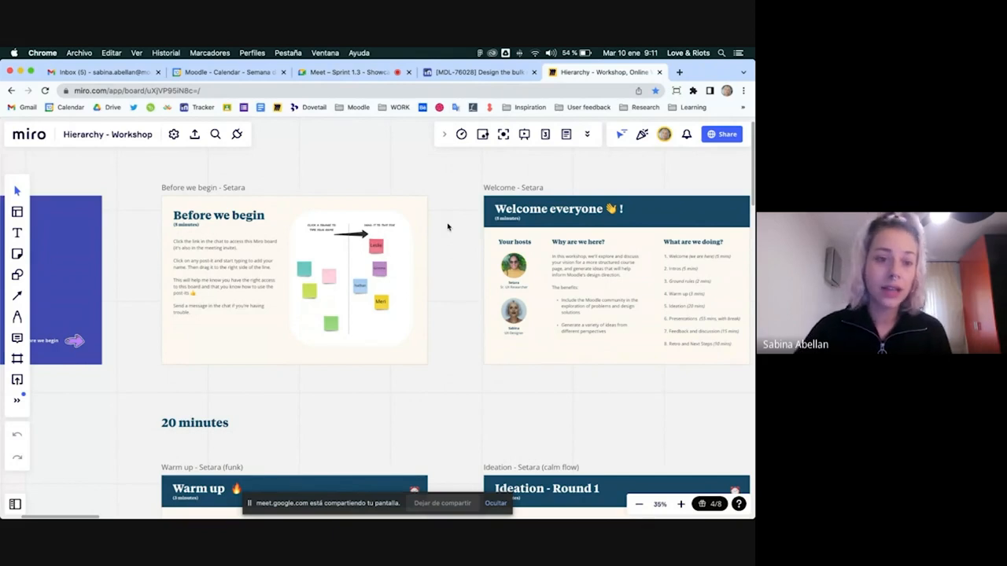
pyautogui.moveTo(437, 209)
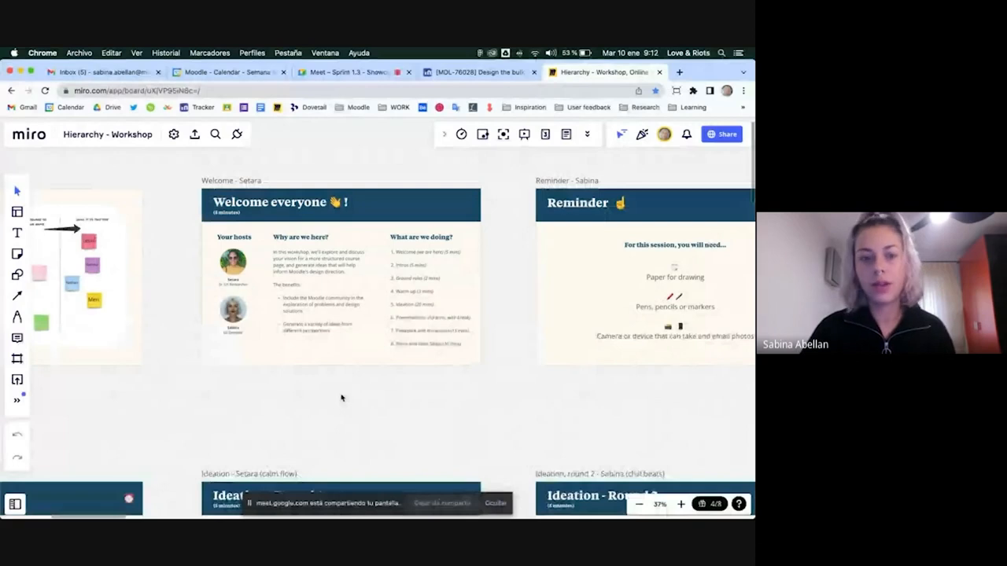
pyautogui.moveTo(373, 414)
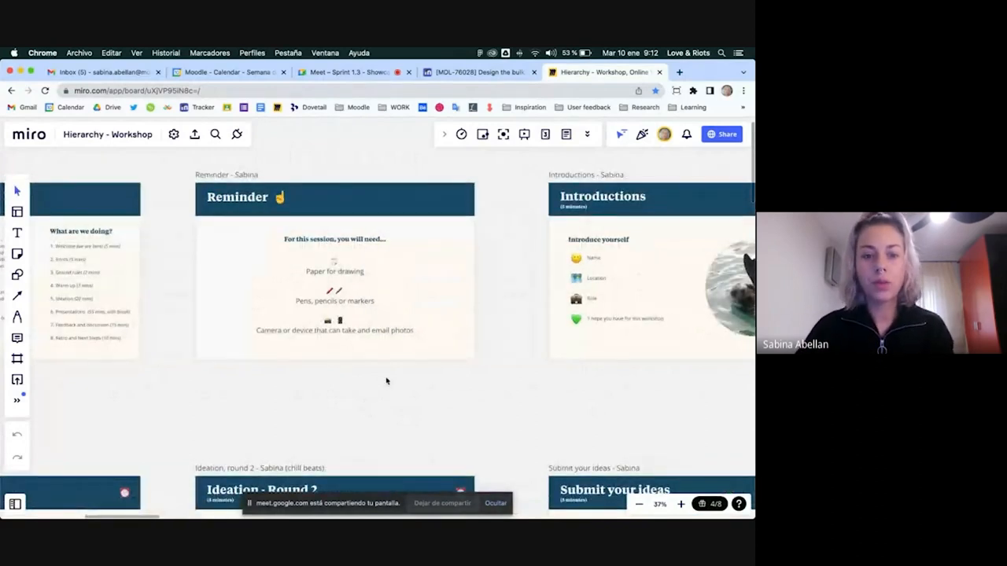
pyautogui.moveTo(383, 384)
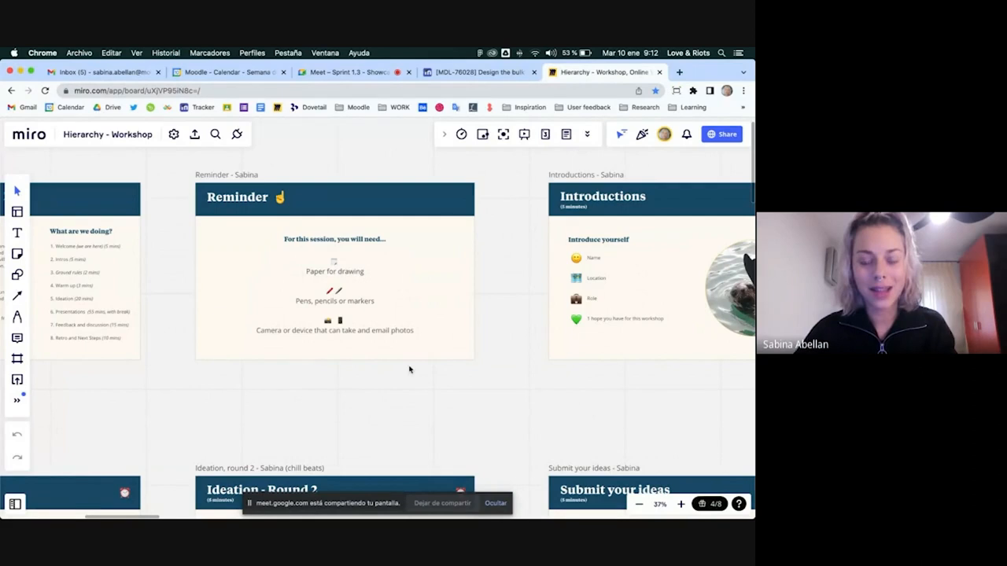
pyautogui.moveTo(413, 357)
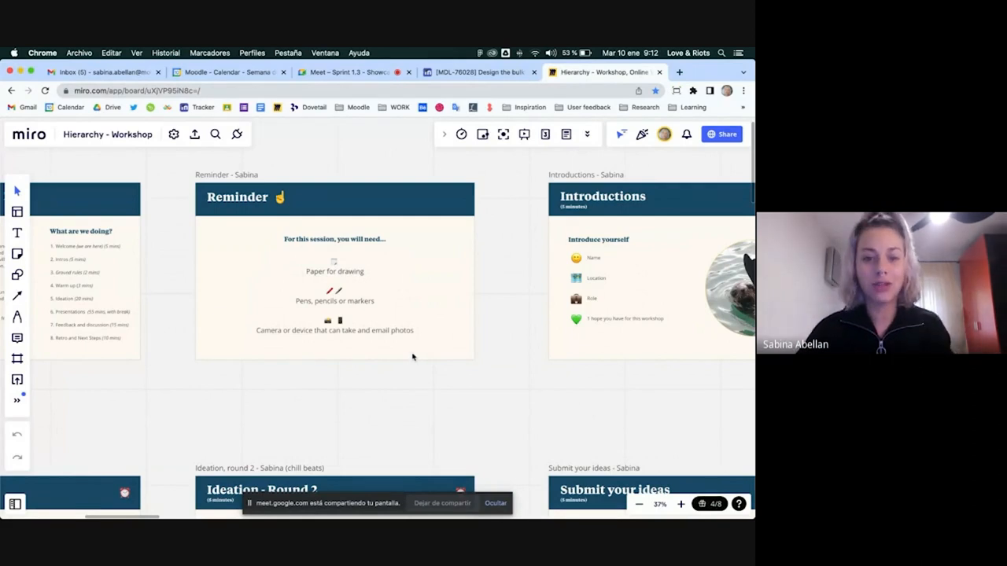
pyautogui.moveTo(464, 396)
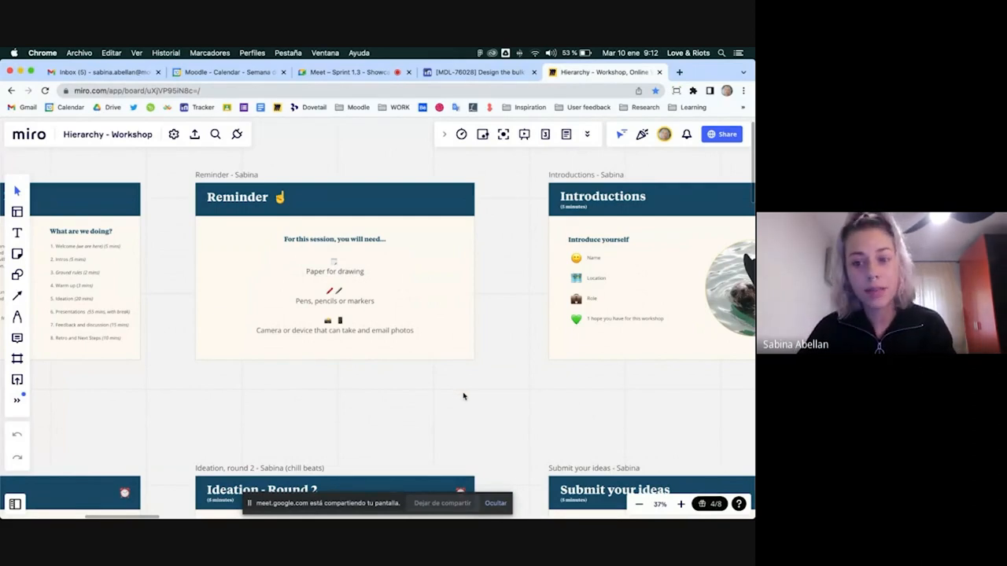
# - Pan past the Introductions and Ground rules frames to the Warm up and Ideation Round 1 frames
pyautogui.moveTo(464, 396); pyautogui.dragTo(425, 389)
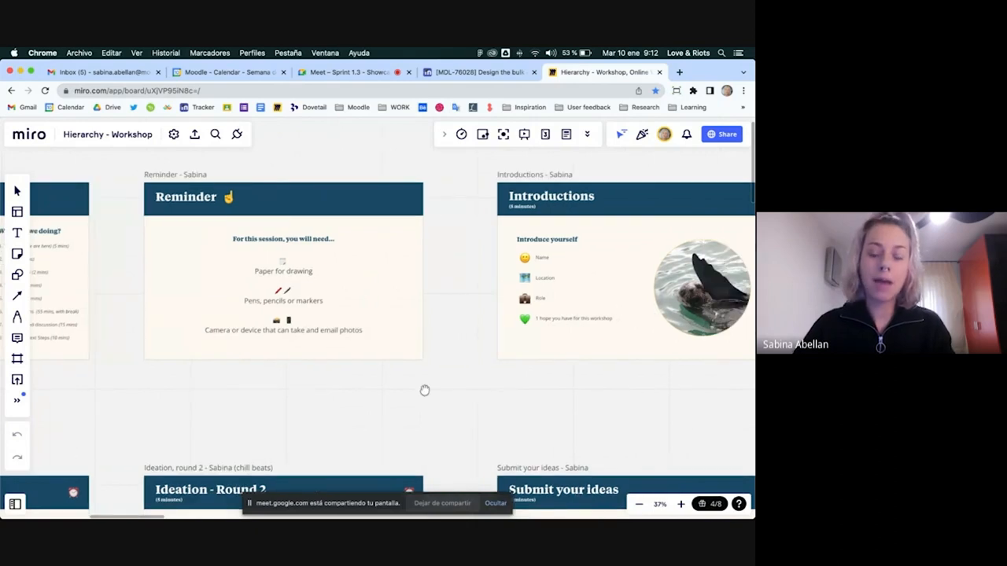
pyautogui.moveTo(424, 390); pyautogui.dragTo(224, 401)
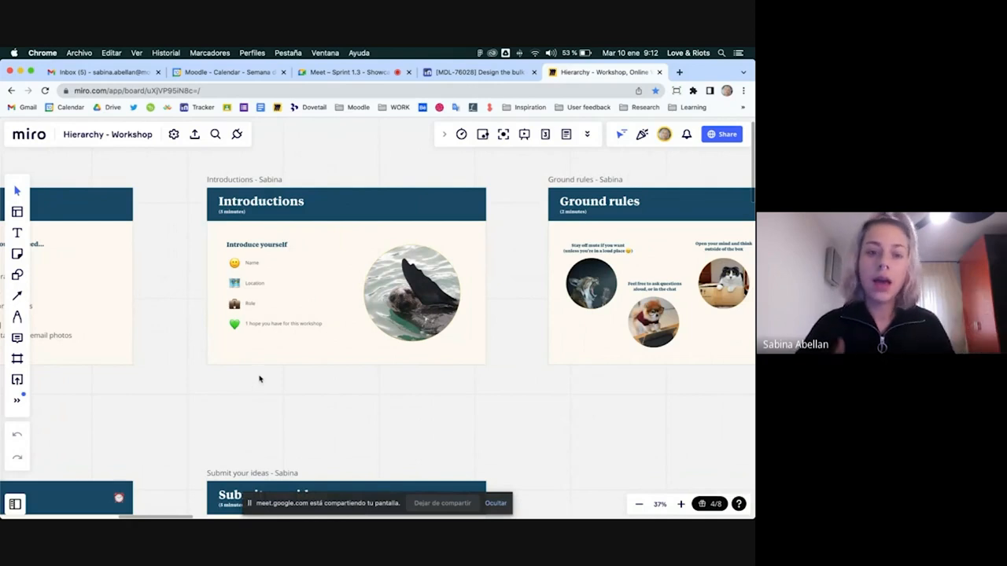
pyautogui.moveTo(268, 389)
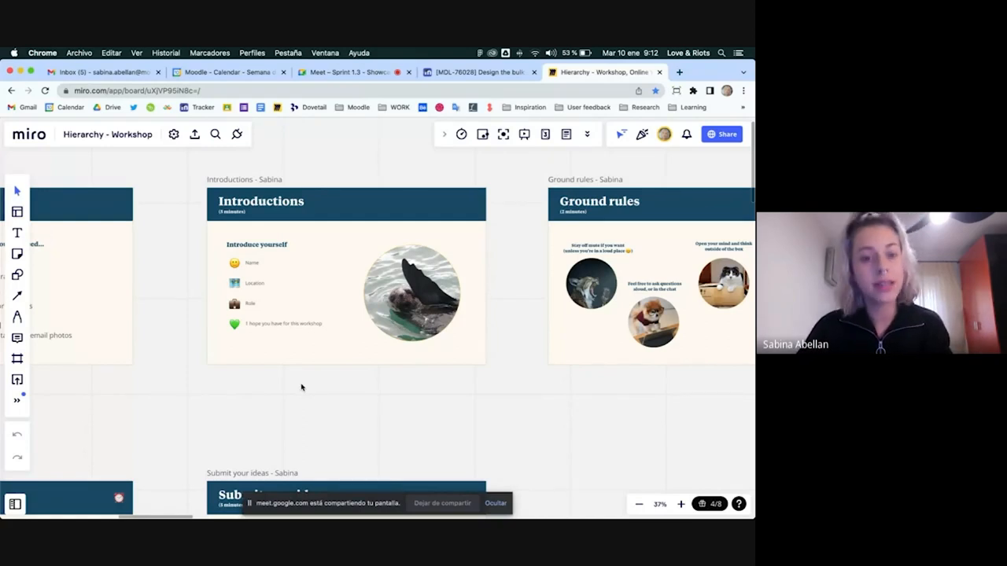
pyautogui.moveTo(338, 405)
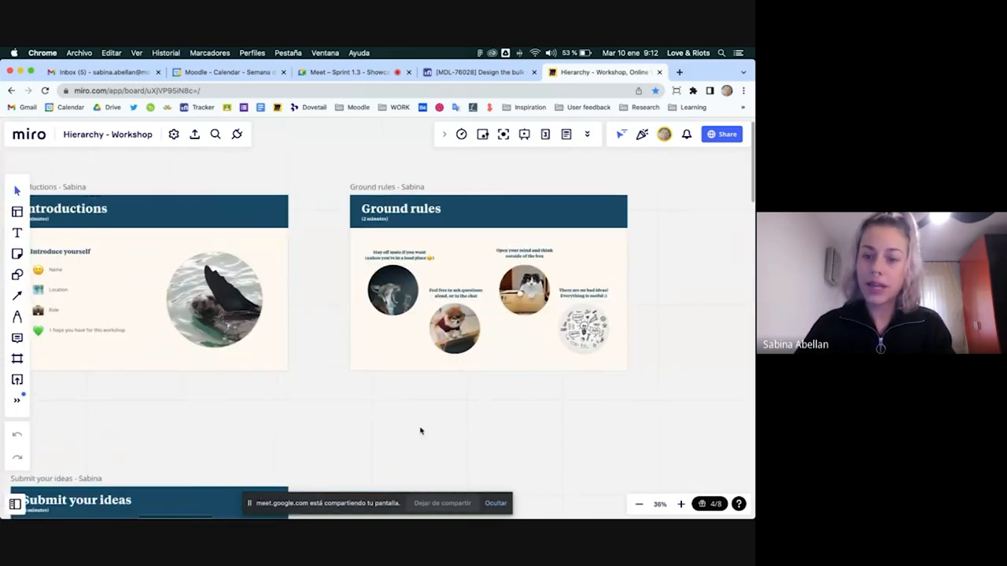
pyautogui.scroll(-3)
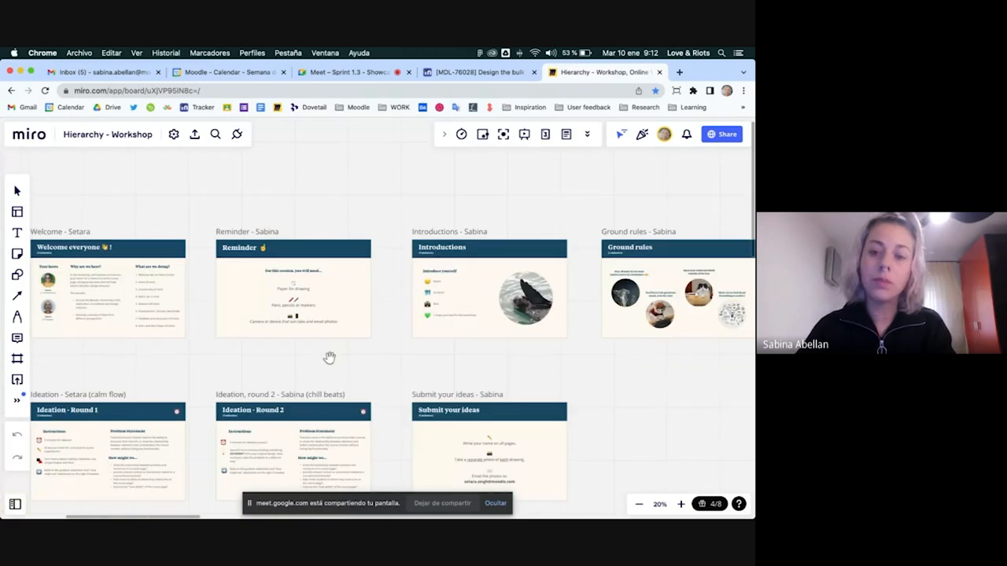
pyautogui.moveTo(330, 357); pyautogui.dragTo(483, 299)
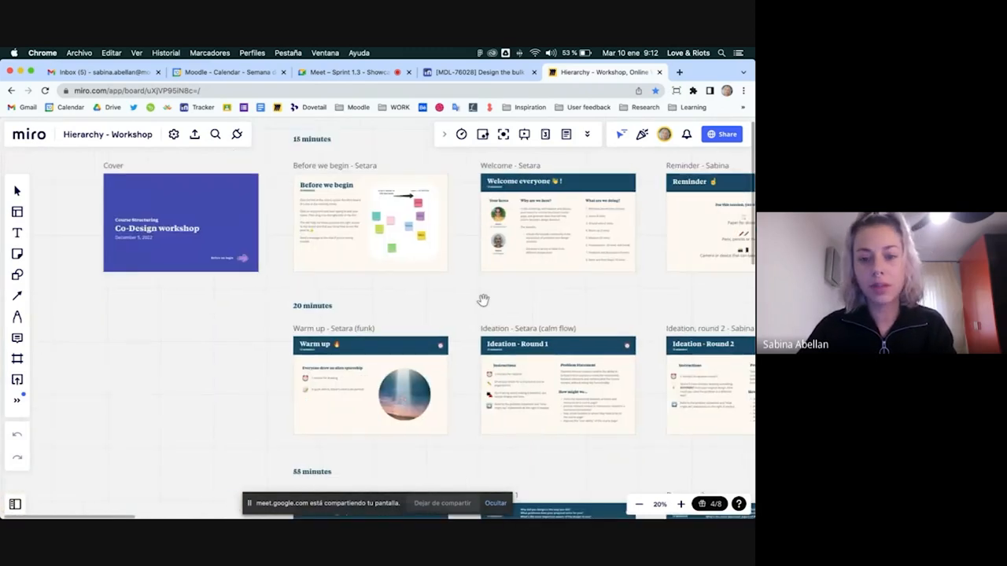
pyautogui.click(680, 504)
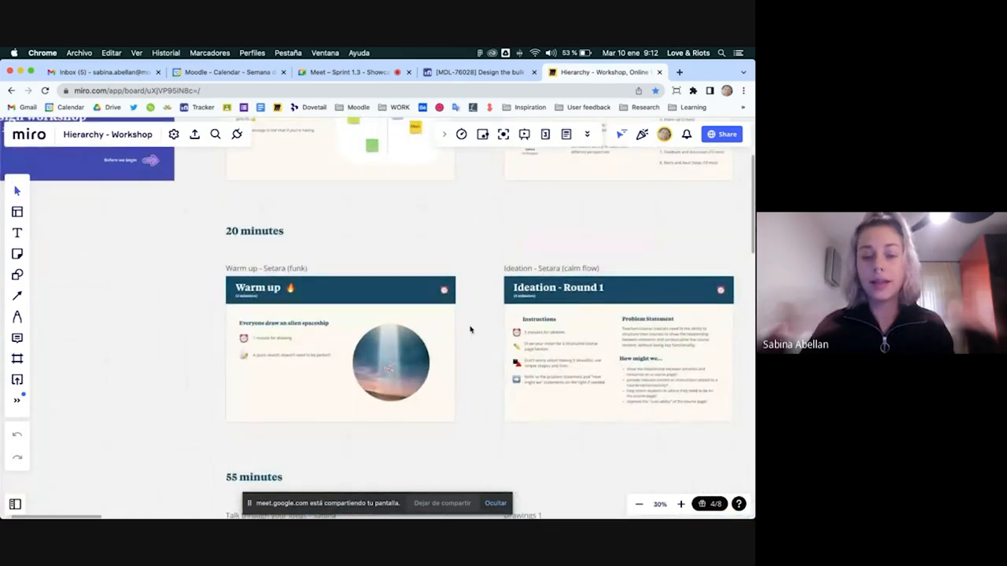
pyautogui.scroll(-3)
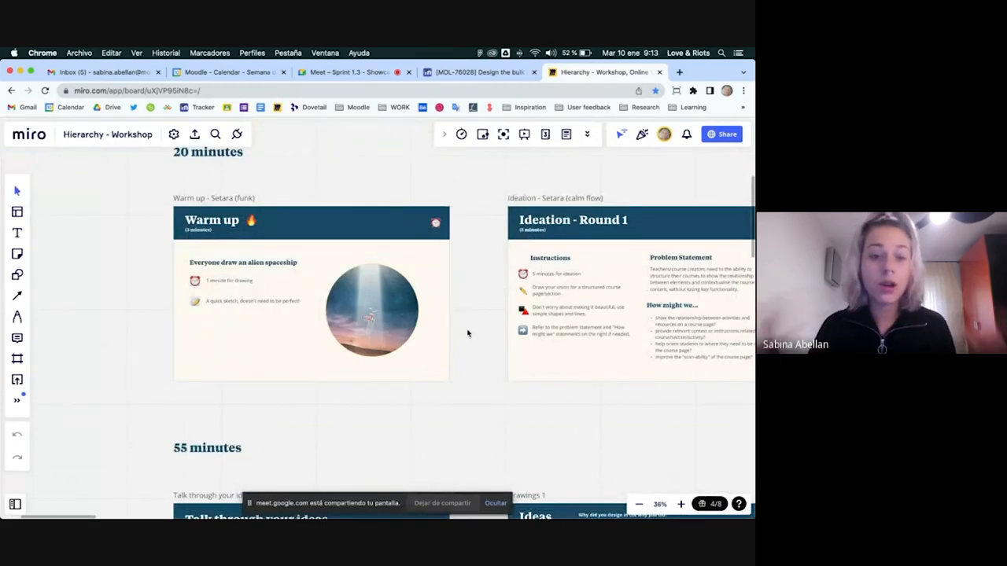
pyautogui.moveTo(449, 358)
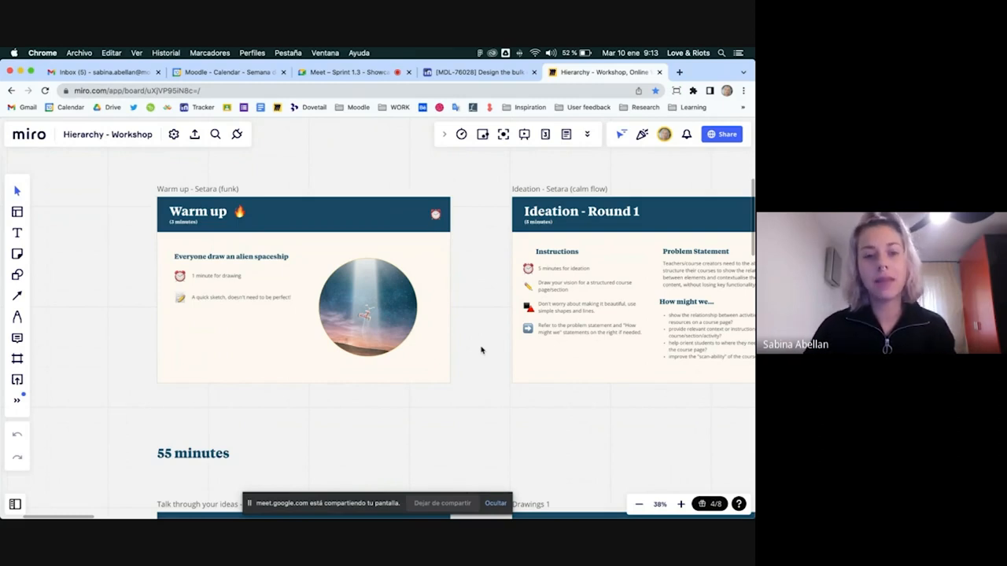
pyautogui.moveTo(505, 393)
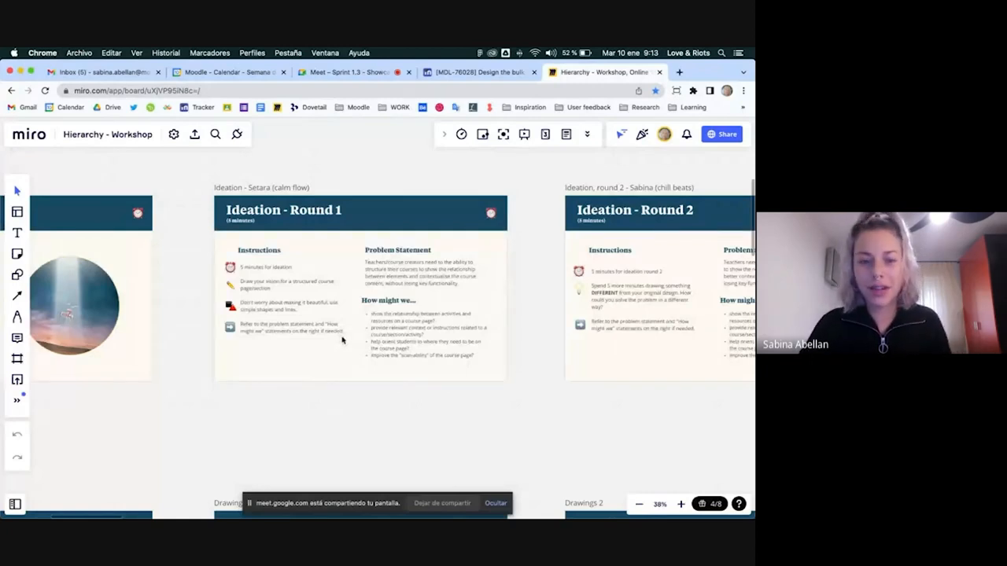
pyautogui.moveTo(367, 429)
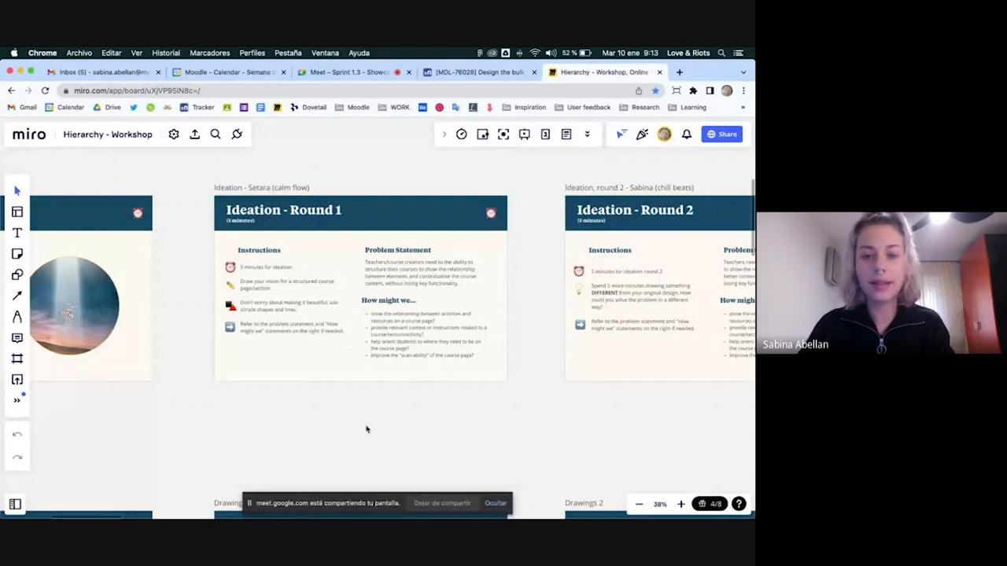
pyautogui.moveTo(439, 409)
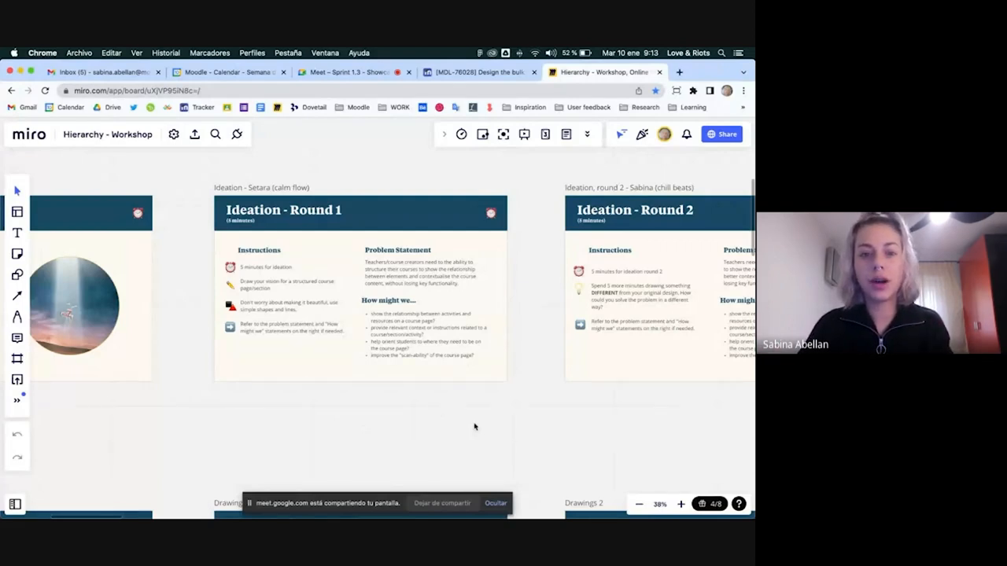
pyautogui.moveTo(480, 371)
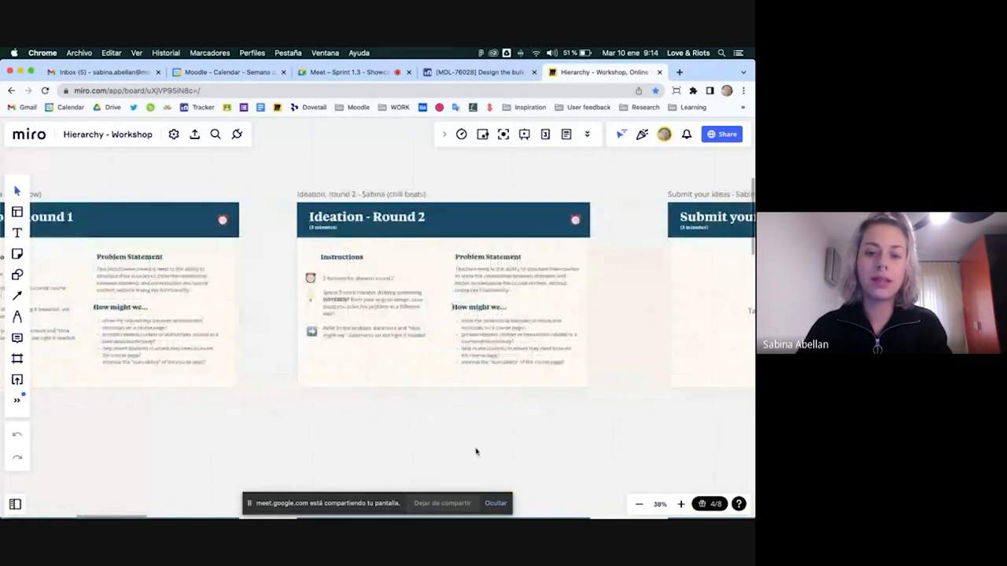
# - Move past Ideation Round 2 to the Drawings 1 Ideas frame with Gemma's sketches
pyautogui.click(678, 502)
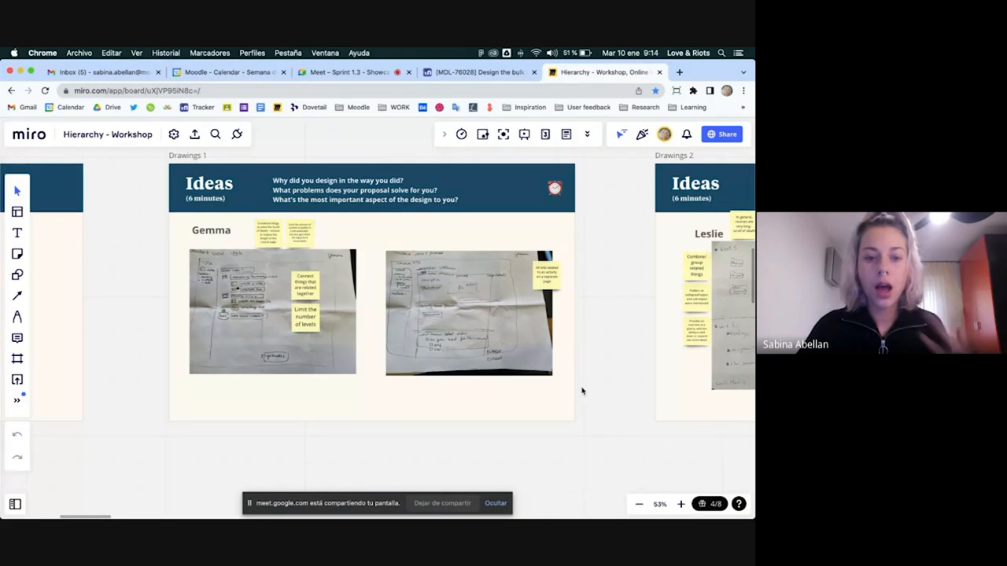
pyautogui.moveTo(589, 388)
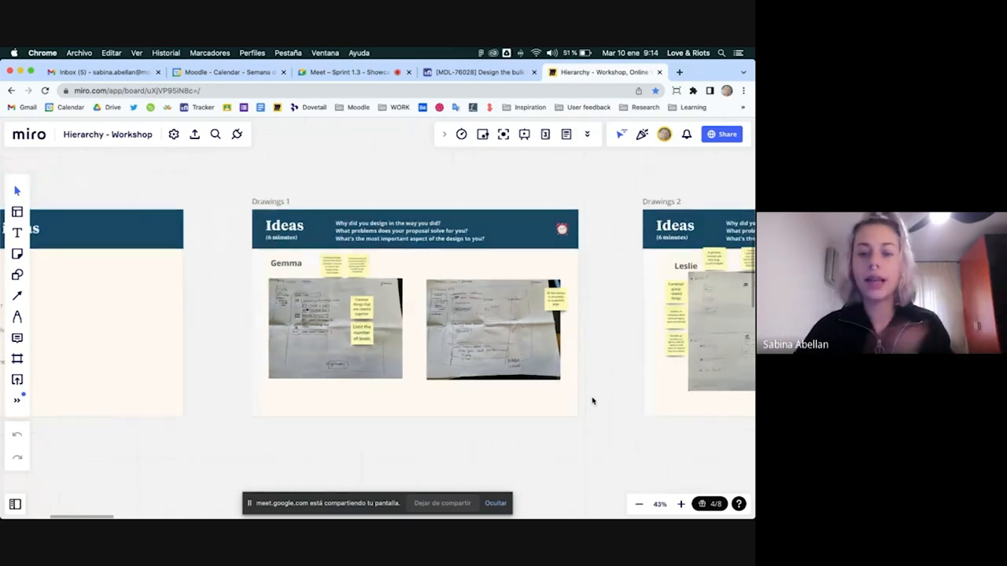
pyautogui.moveTo(590, 394)
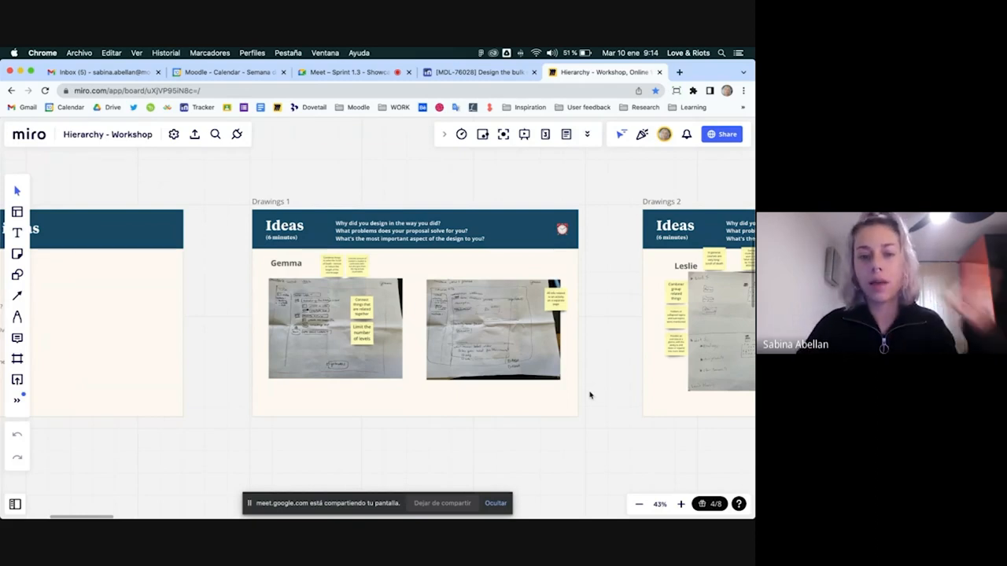
# - Zoom out to show Drawings 1 and 2 with the Retrospective and Next steps frames
pyautogui.scroll(-3)
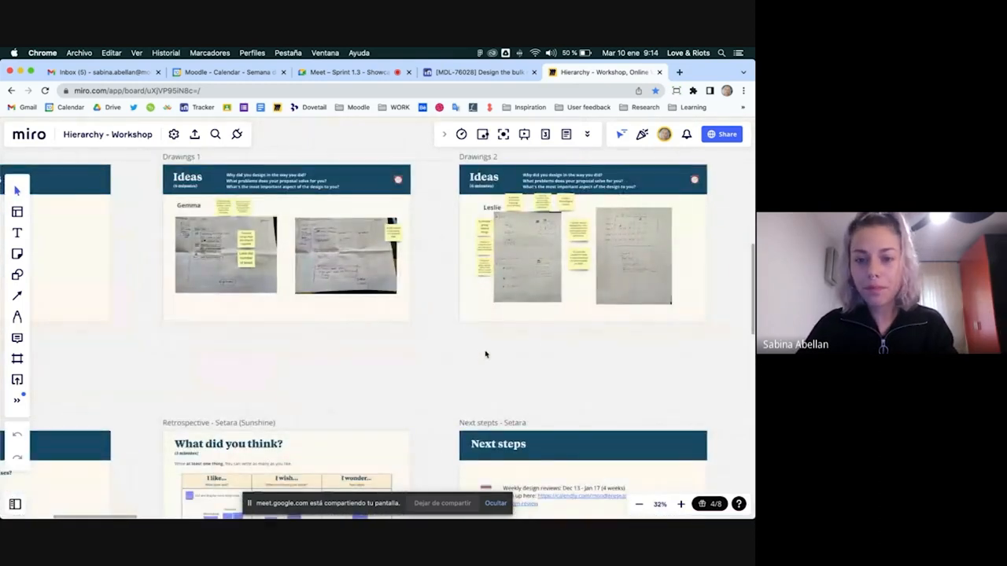
pyautogui.scroll(-3)
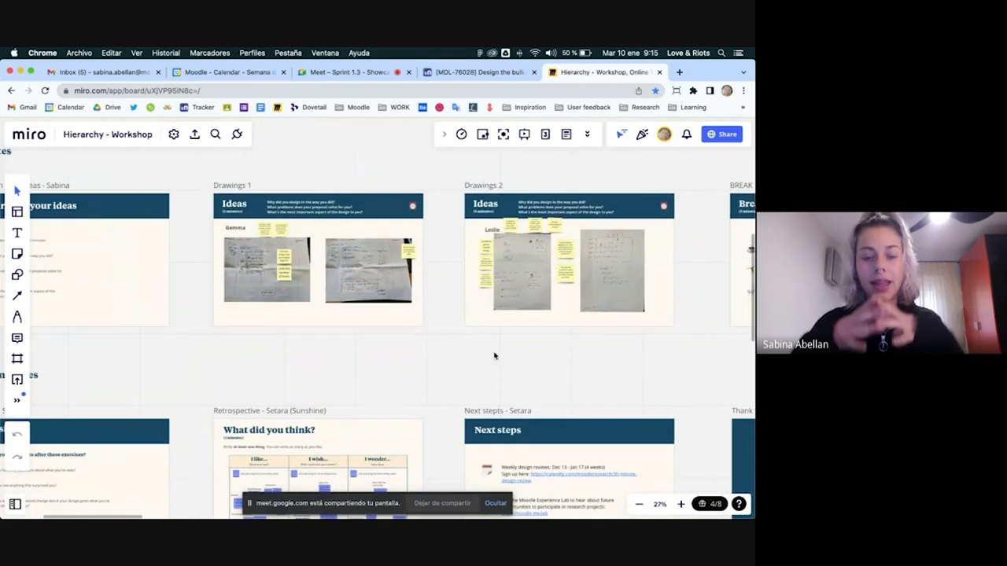
pyautogui.moveTo(487, 350)
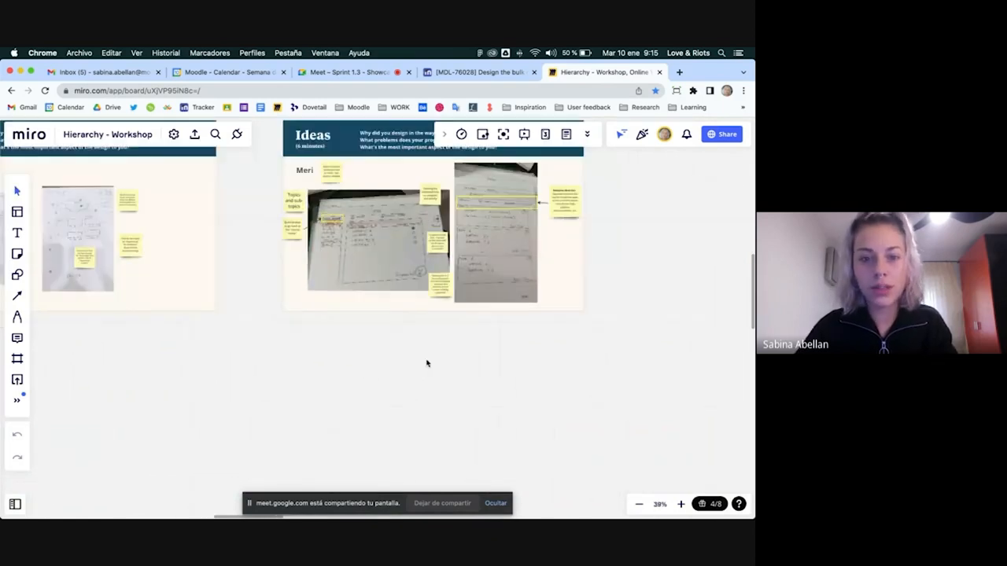
# - Bring the Discussion frame under 'up to 30 minutes' into view beside Retrospective
pyautogui.click(682, 503)
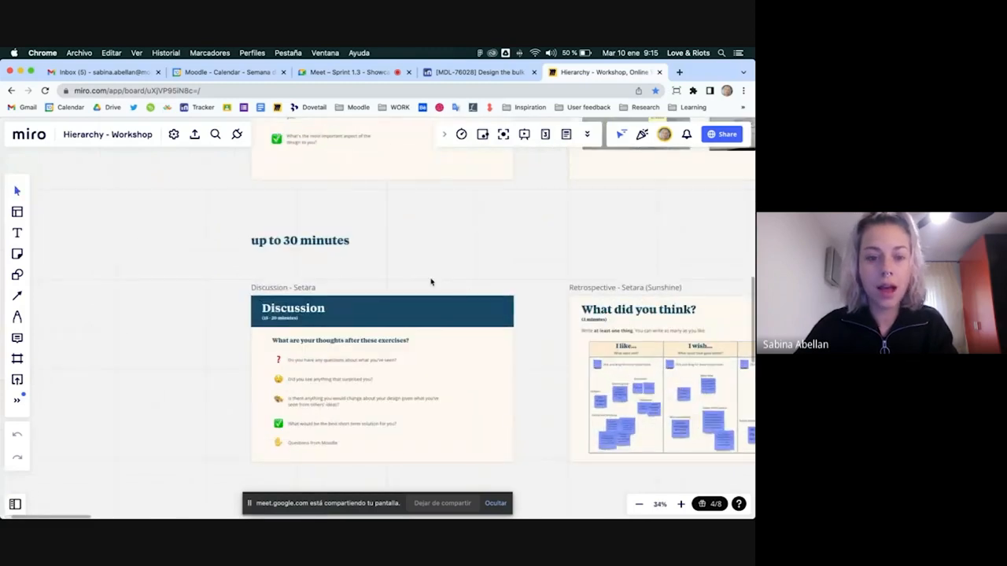
pyautogui.moveTo(538, 300)
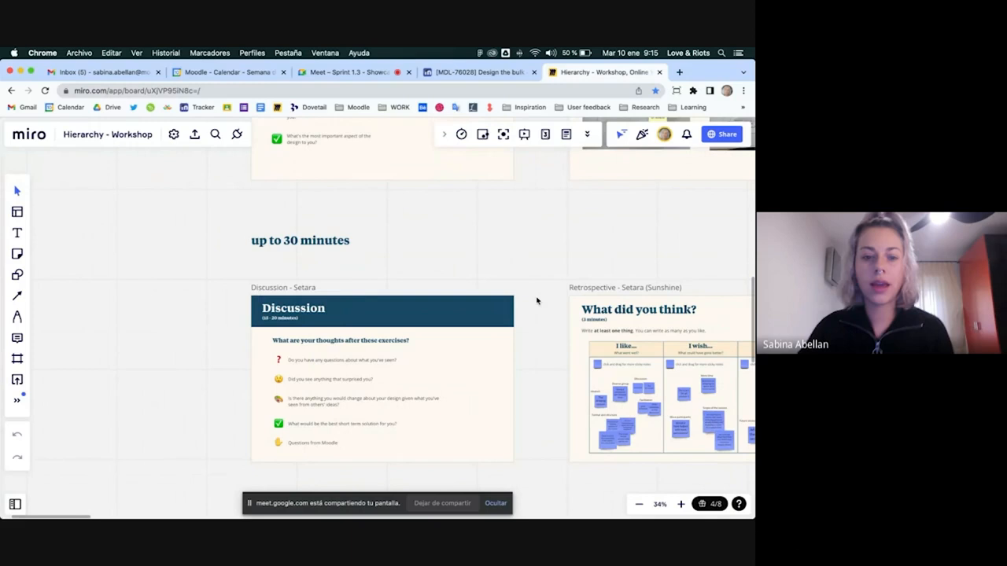
pyautogui.moveTo(548, 314)
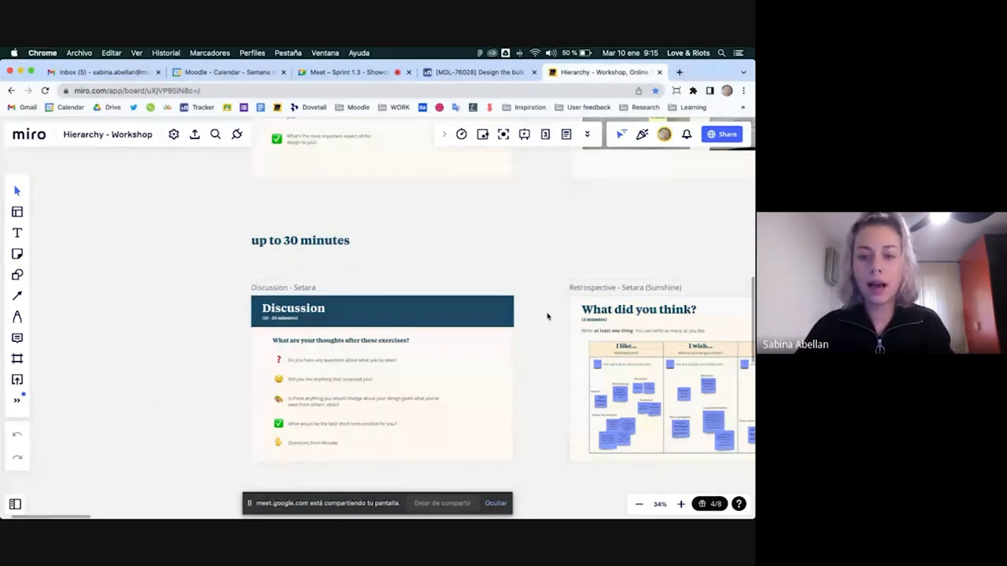
# - Centre the Discussion frame's reflection questions with the Retrospective frame alongside
pyautogui.scroll(-3)
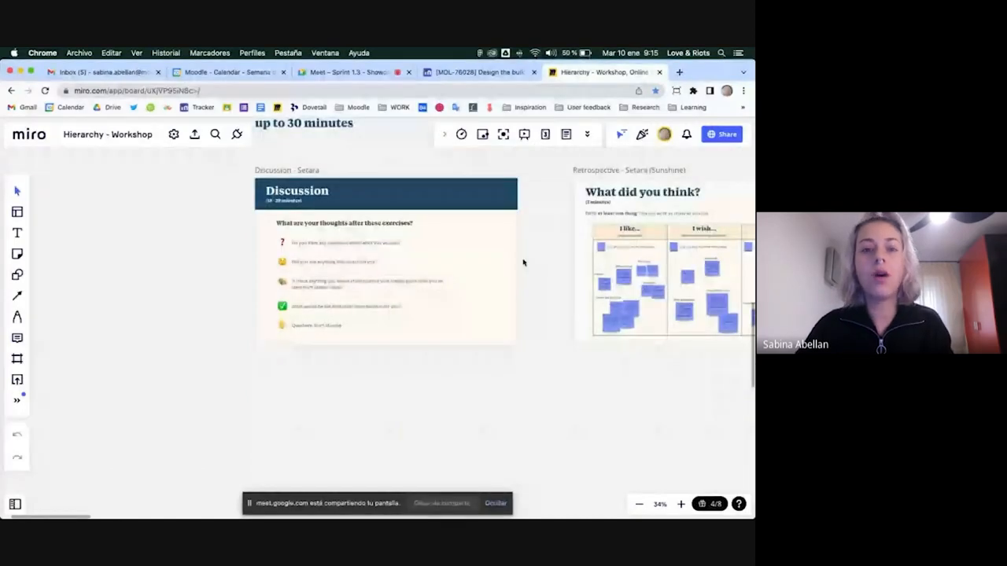
pyautogui.click(682, 504)
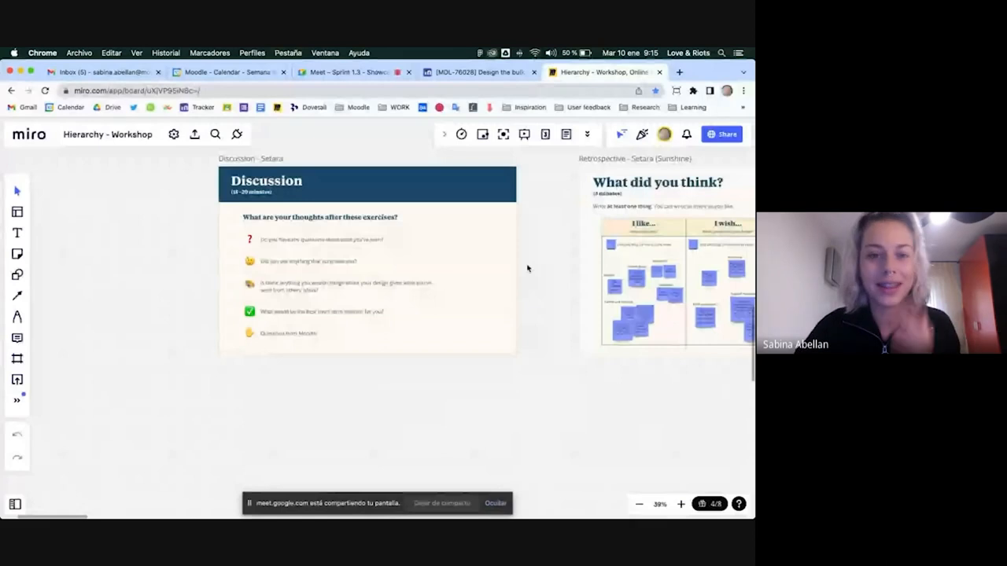
pyautogui.moveTo(529, 276)
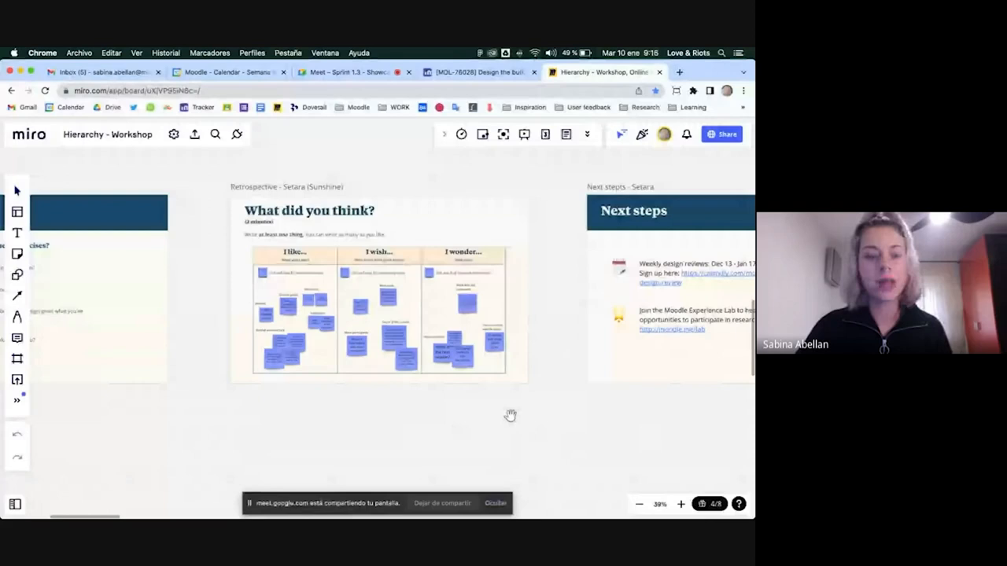
pyautogui.moveTo(511, 415); pyautogui.dragTo(459, 407)
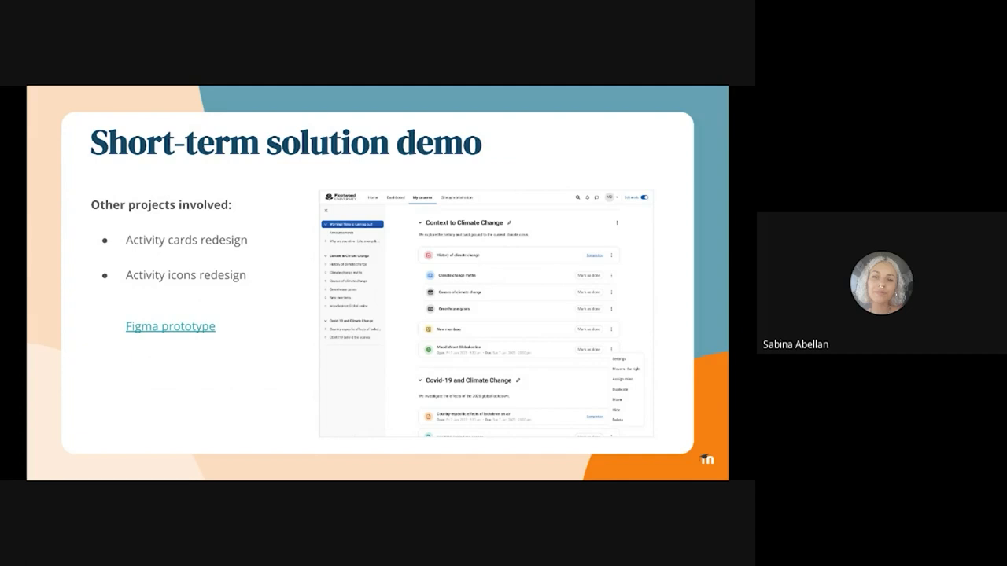
# - Advance to the Long-term solution wireframes slide with its Figma prototypes link
pyautogui.press('Right')
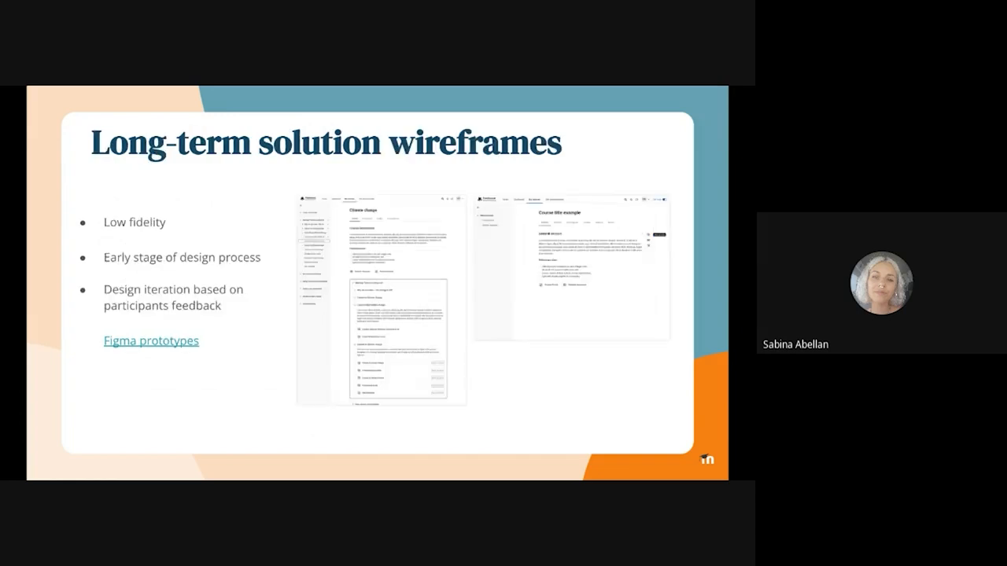